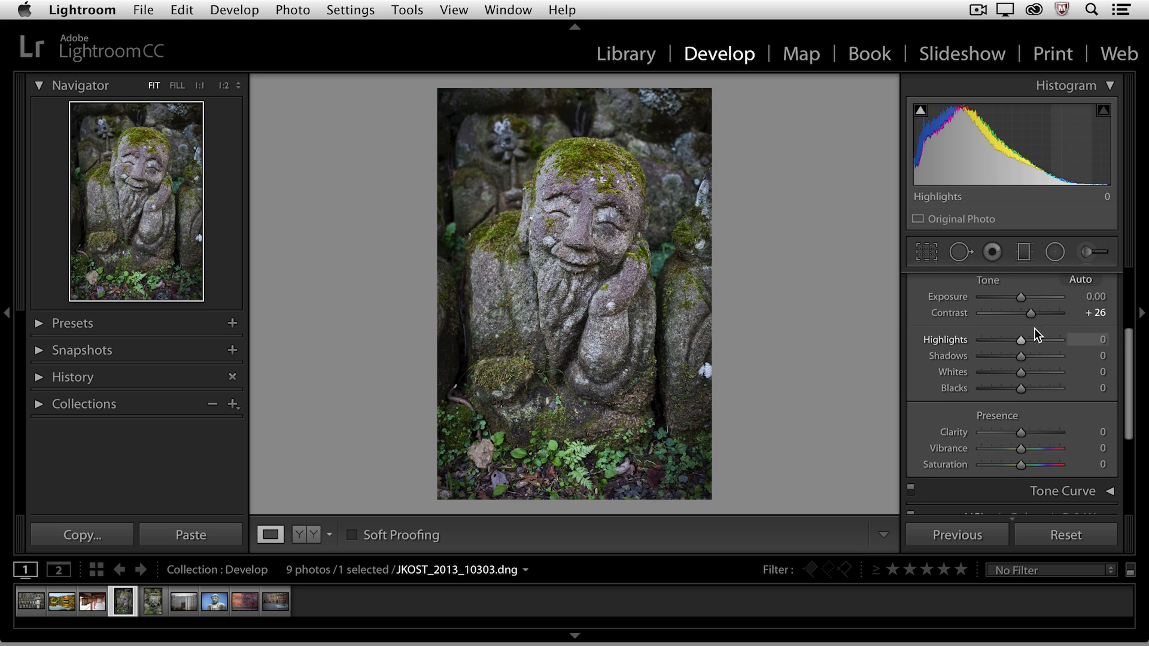
- Set the smiling statue photo to Contrast +38, Shadows +72, Clarity +33 and Vibrance +22
{"action": "left_click_drag", "start_coordinate": [1032, 312], "coordinate": [1044, 312]}
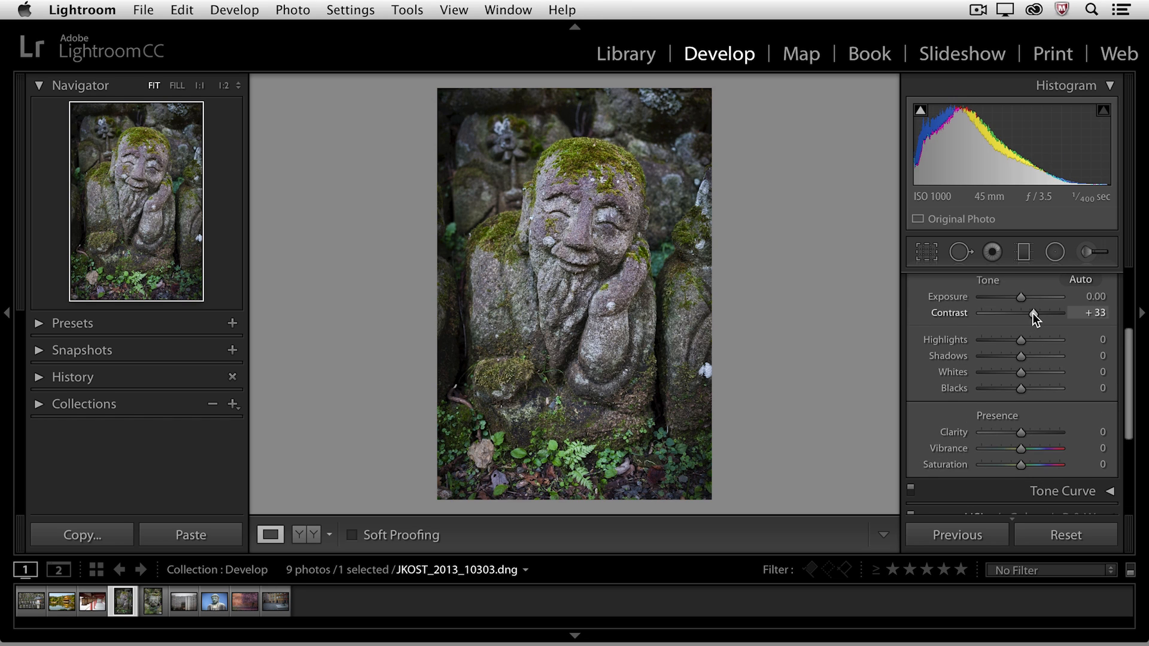
{"action": "left_click_drag", "start_coordinate": [1034, 312], "coordinate": [1043, 313]}
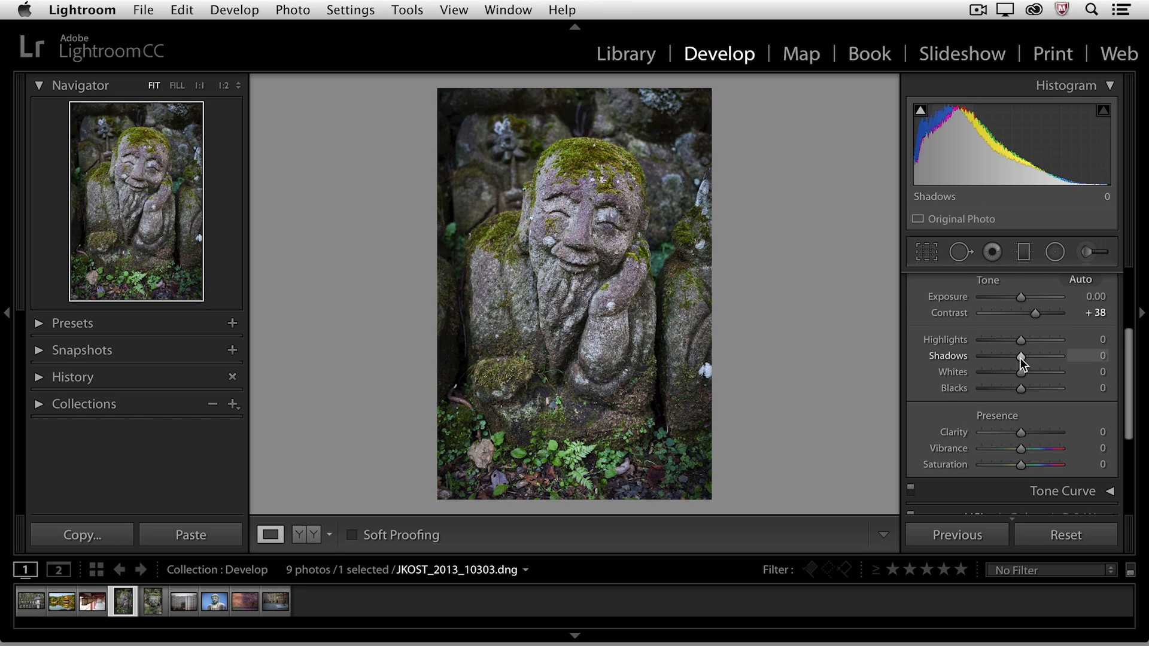
{"action": "left_click_drag", "start_coordinate": [1020, 357], "coordinate": [1049, 356]}
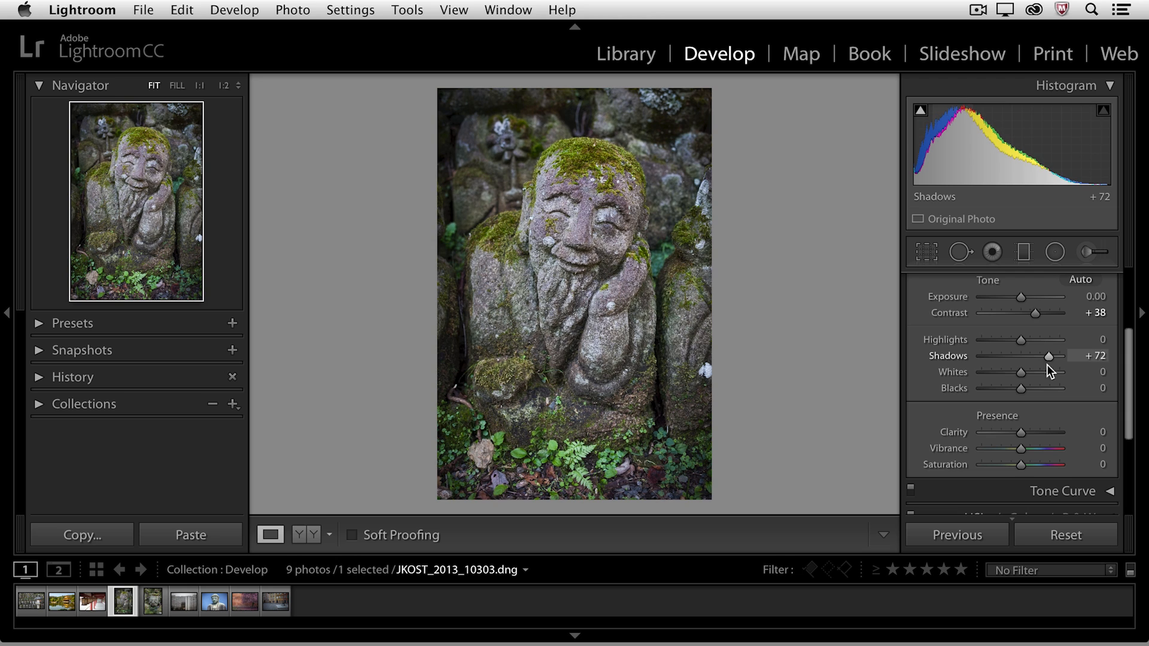
{"action": "left_click_drag", "start_coordinate": [1021, 433], "coordinate": [1027, 433]}
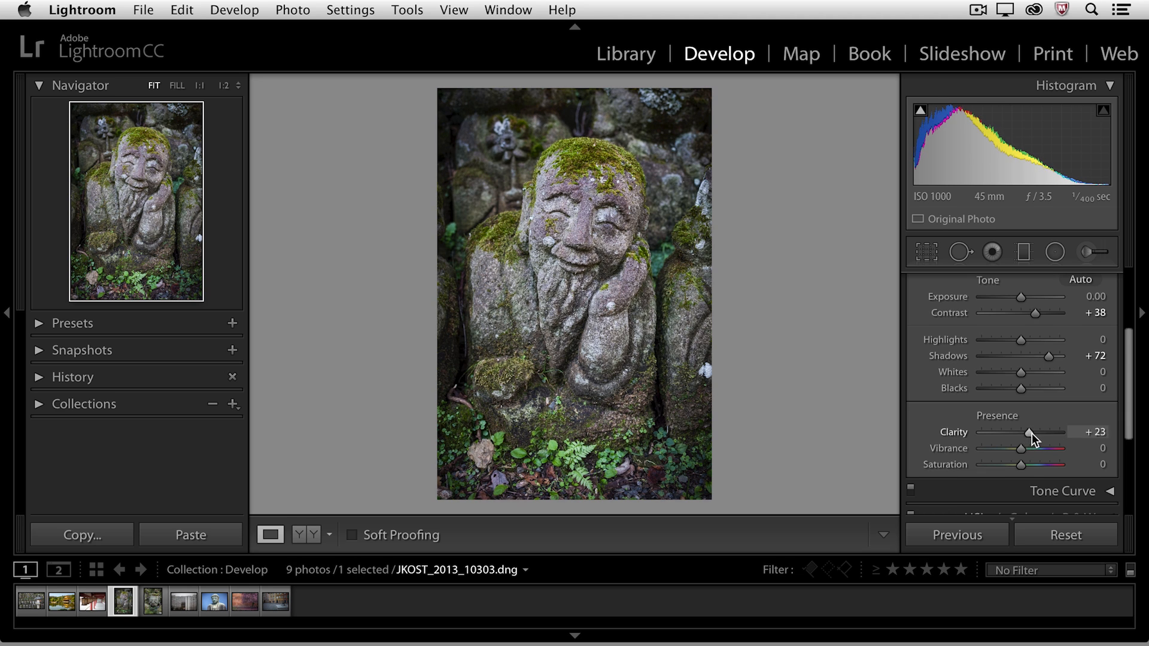
{"action": "left_click_drag", "start_coordinate": [1029, 432], "coordinate": [1039, 432]}
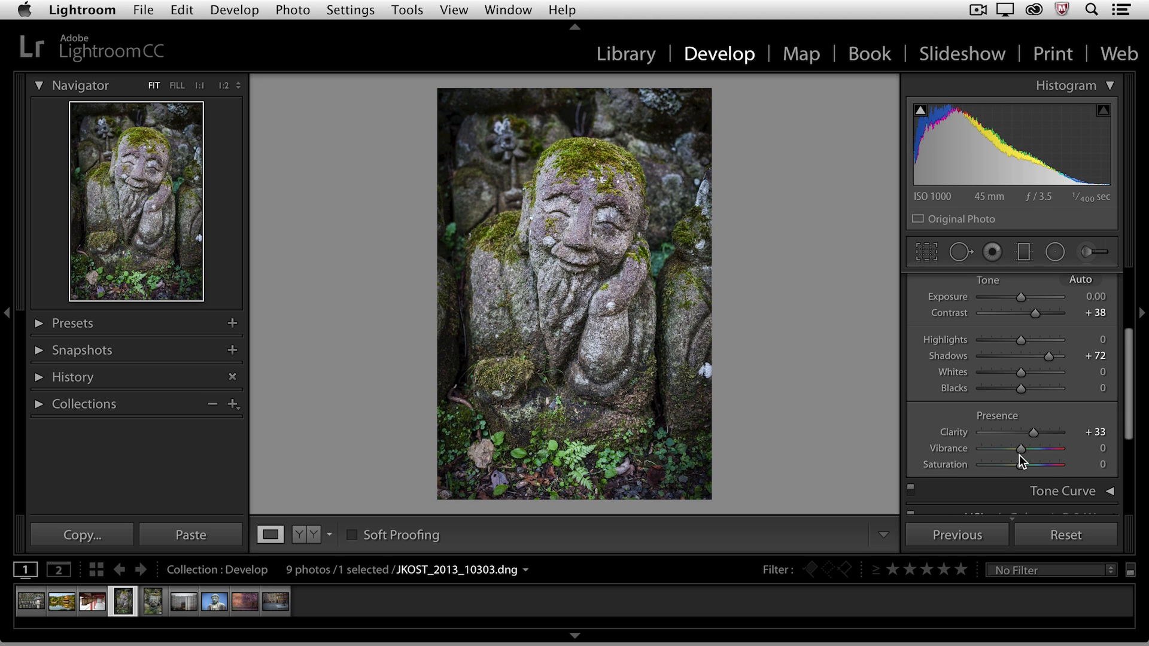
{"action": "left_click_drag", "start_coordinate": [1025, 448], "coordinate": [1032, 447]}
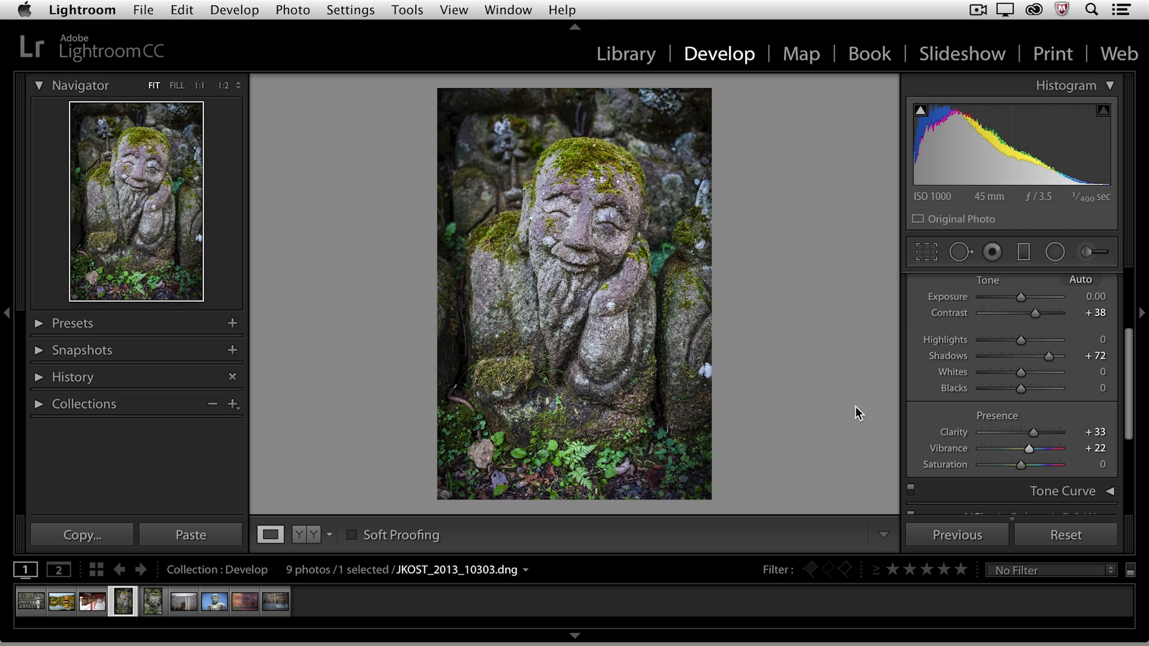
{"action": "mouse_move", "coordinate": [842, 407]}
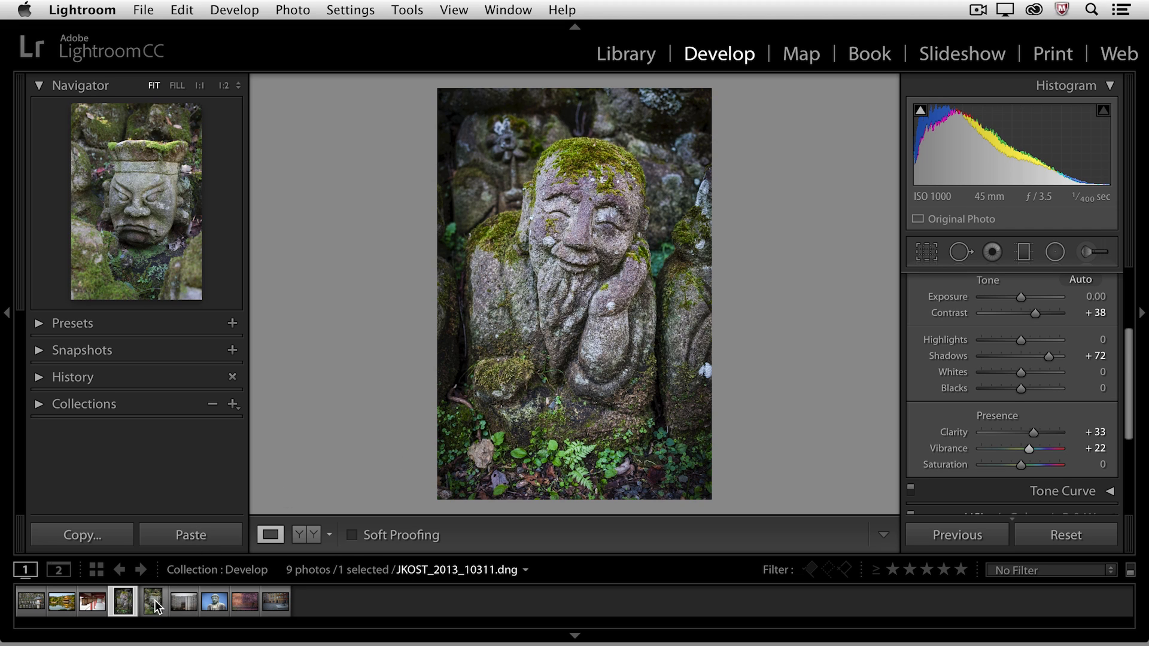
- Visit the grumpy statue, return to the edited smiling statue and bring up Copy Settings
{"action": "left_click", "coordinate": [152, 601]}
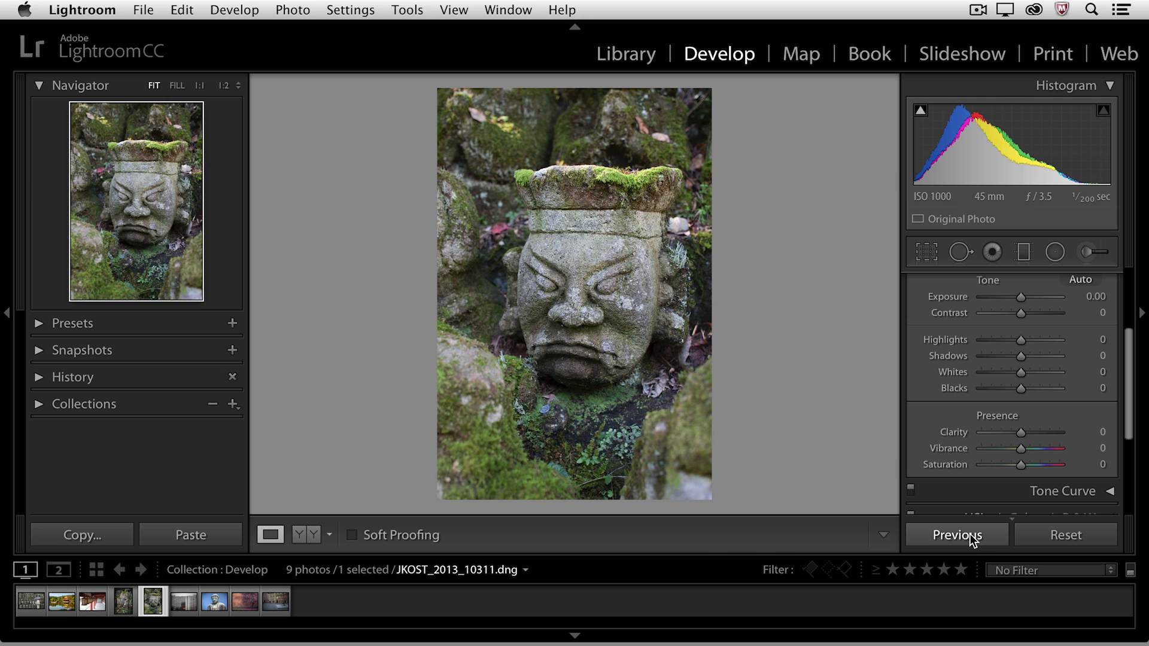
{"action": "left_click", "coordinate": [955, 535]}
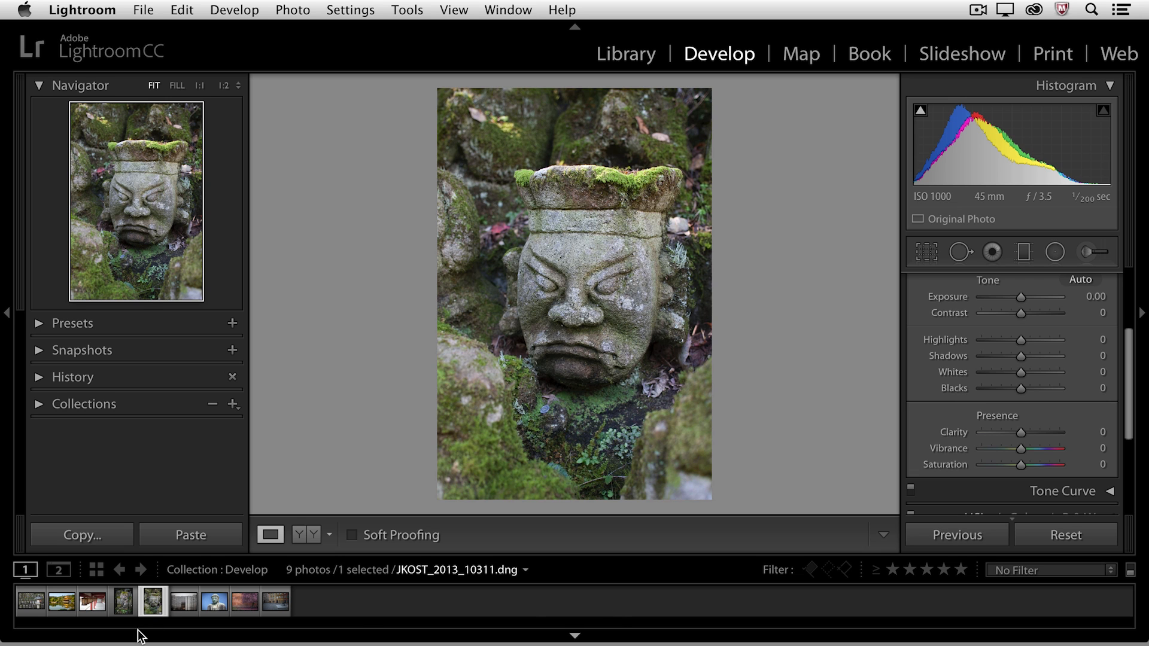
{"action": "left_click", "coordinate": [122, 602]}
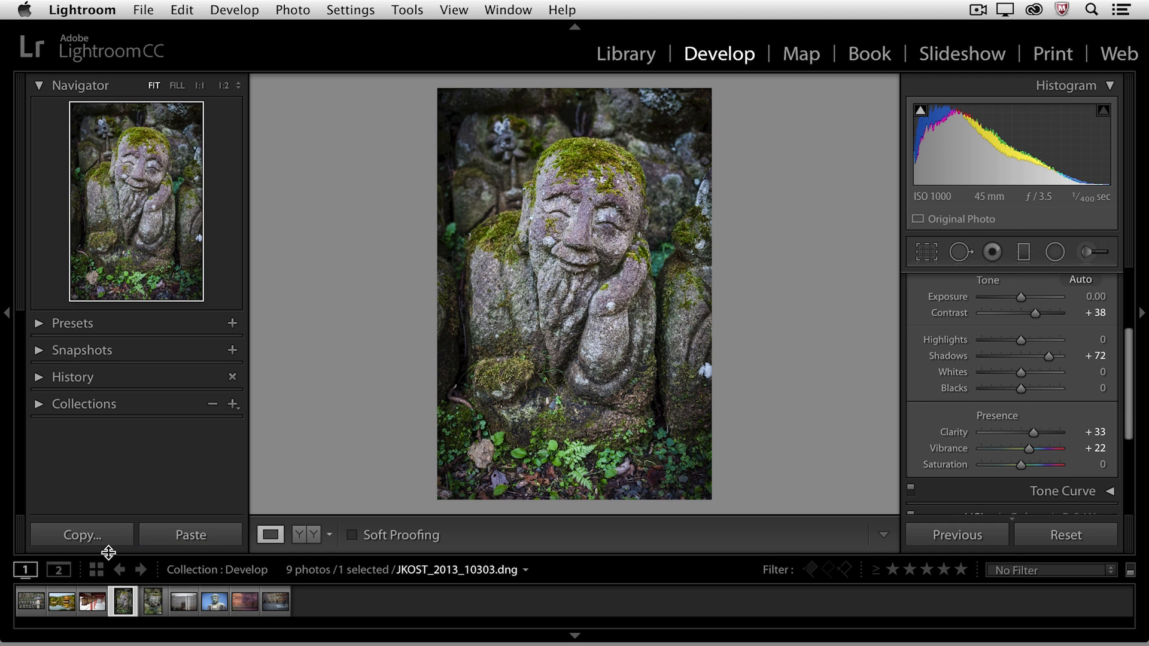
{"action": "left_click", "coordinate": [80, 535]}
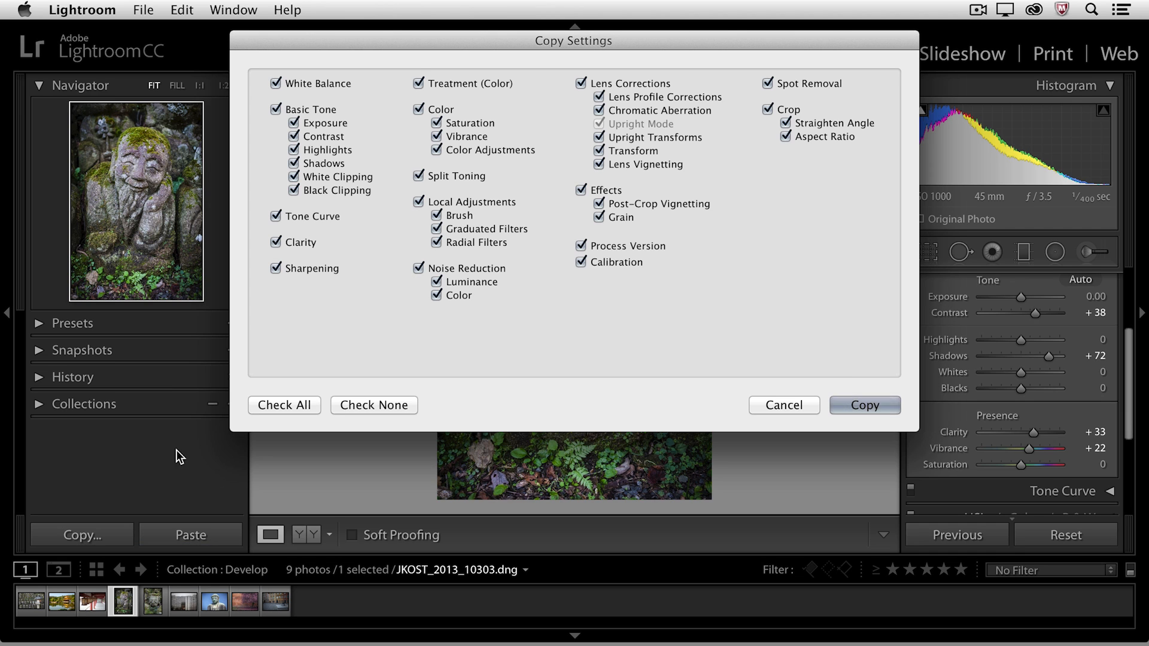
{"action": "mouse_move", "coordinate": [409, 146]}
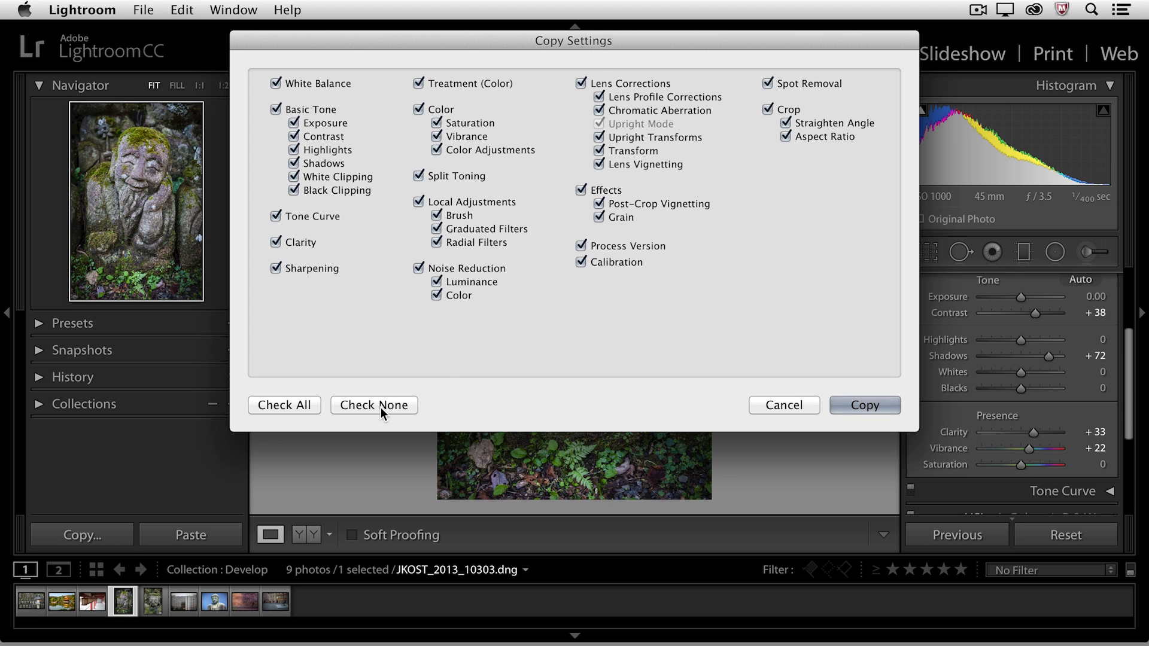
- Copy only Contrast and Shadows after clearing all other settings via Check None
{"action": "left_click", "coordinate": [373, 406]}
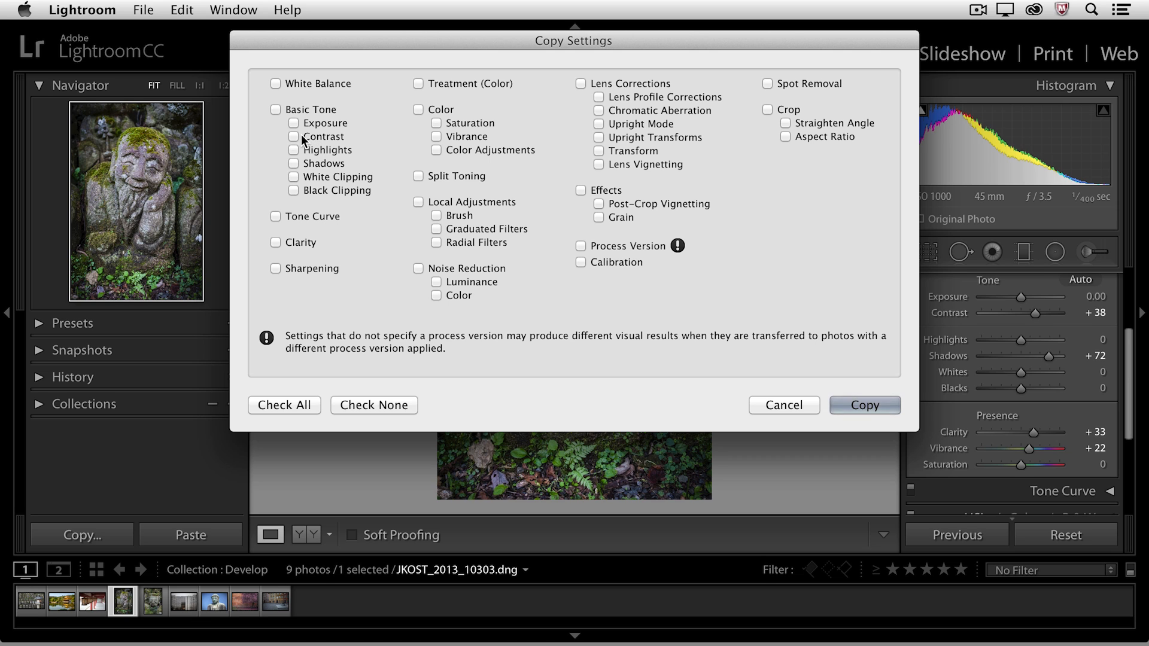
{"action": "left_click", "coordinate": [293, 136]}
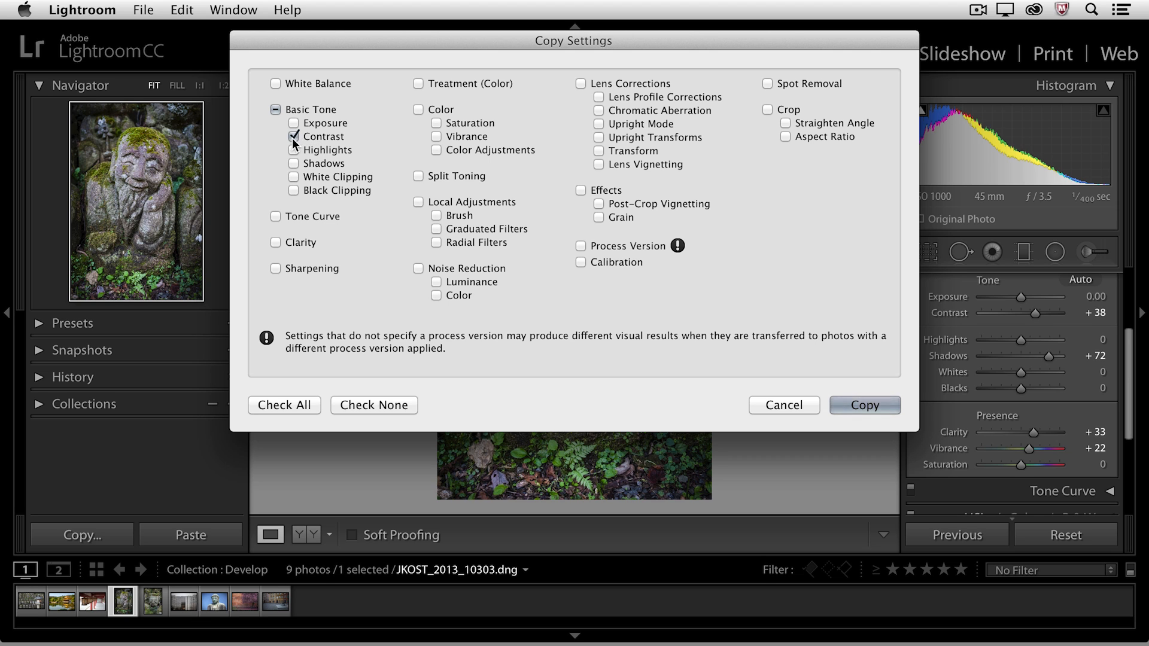
{"action": "left_click", "coordinate": [294, 164]}
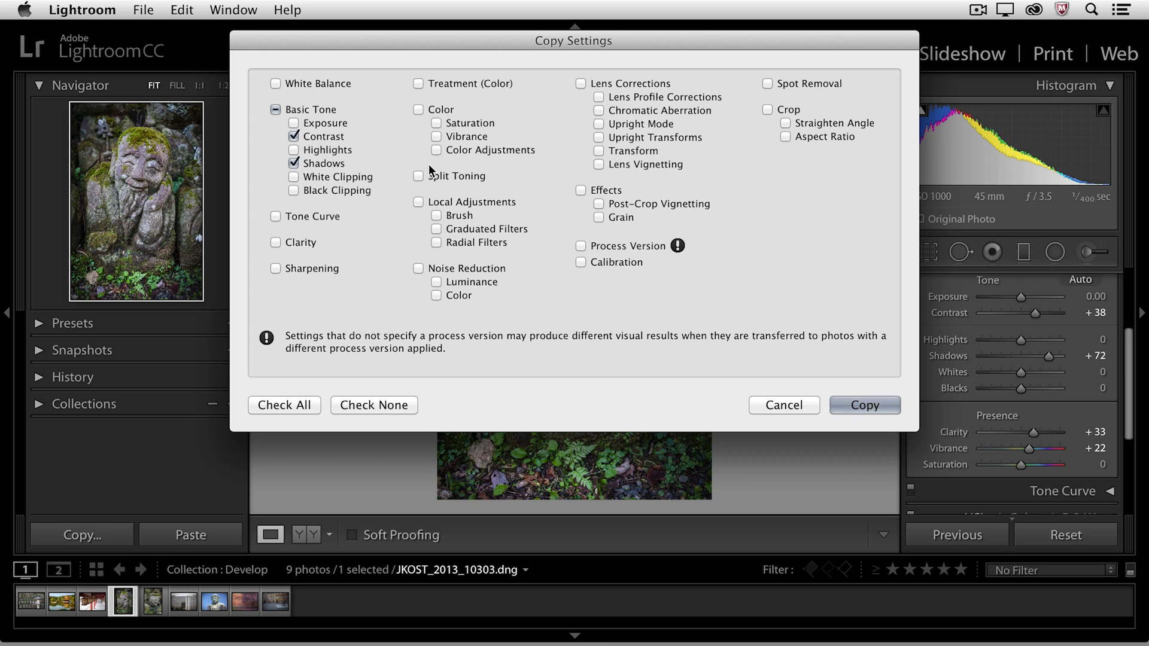
{"action": "mouse_move", "coordinate": [774, 408]}
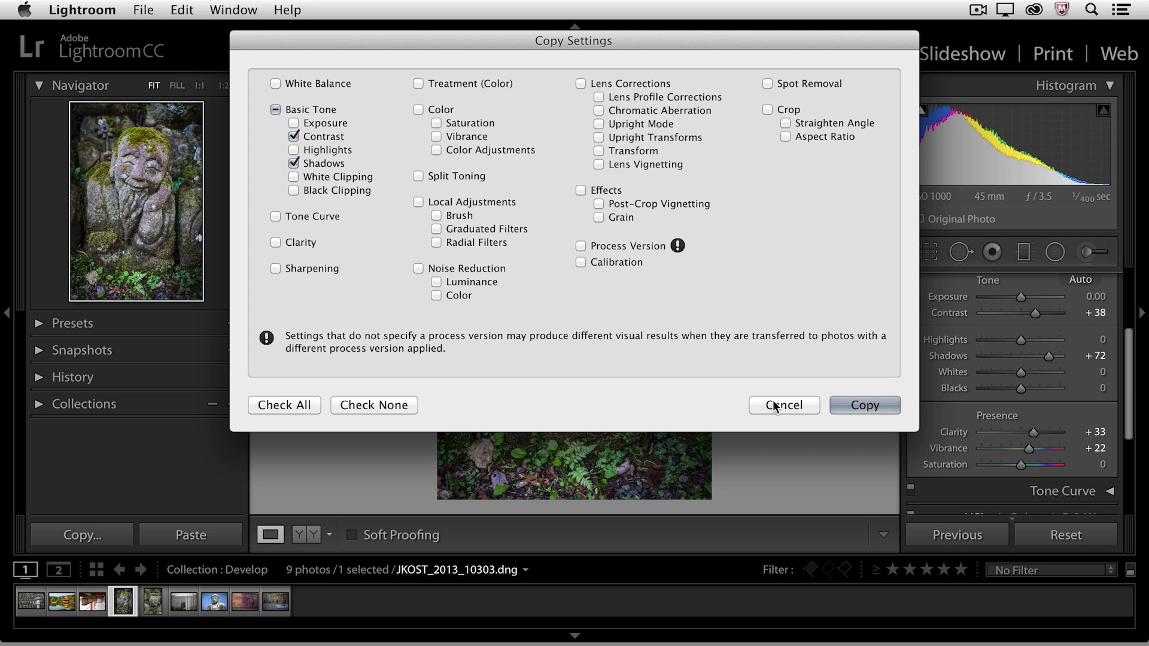
{"action": "left_click", "coordinate": [783, 406]}
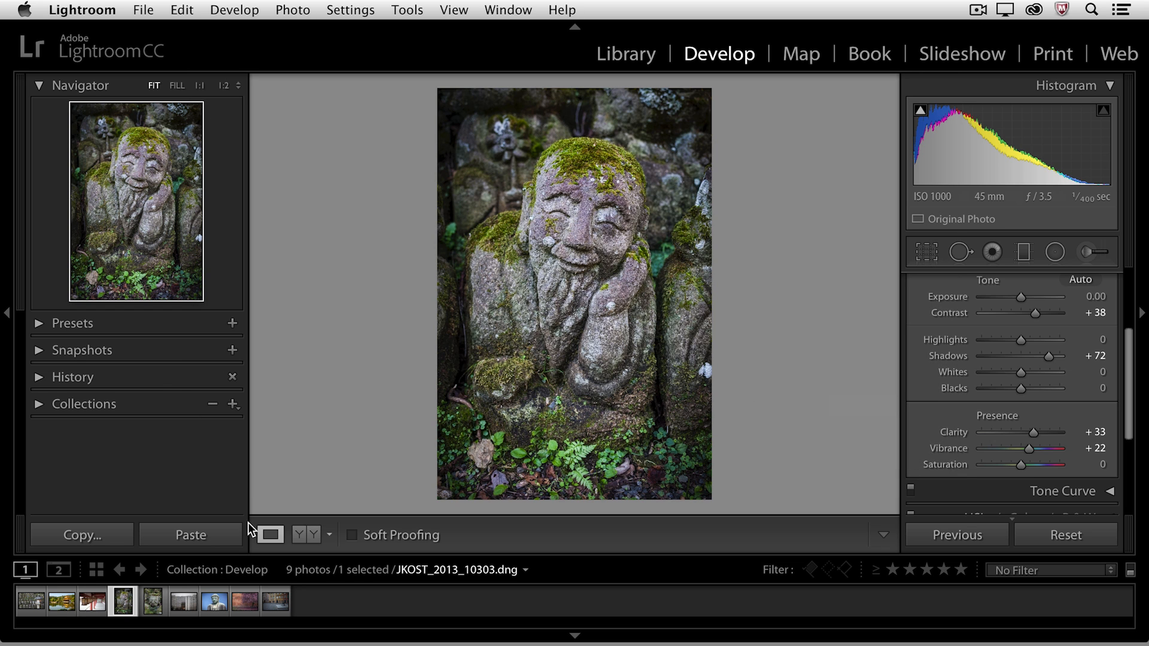
- Paste the +38 contrast and +72 shadows onto the grumpy crowned statue photo
{"action": "left_click", "coordinate": [152, 601]}
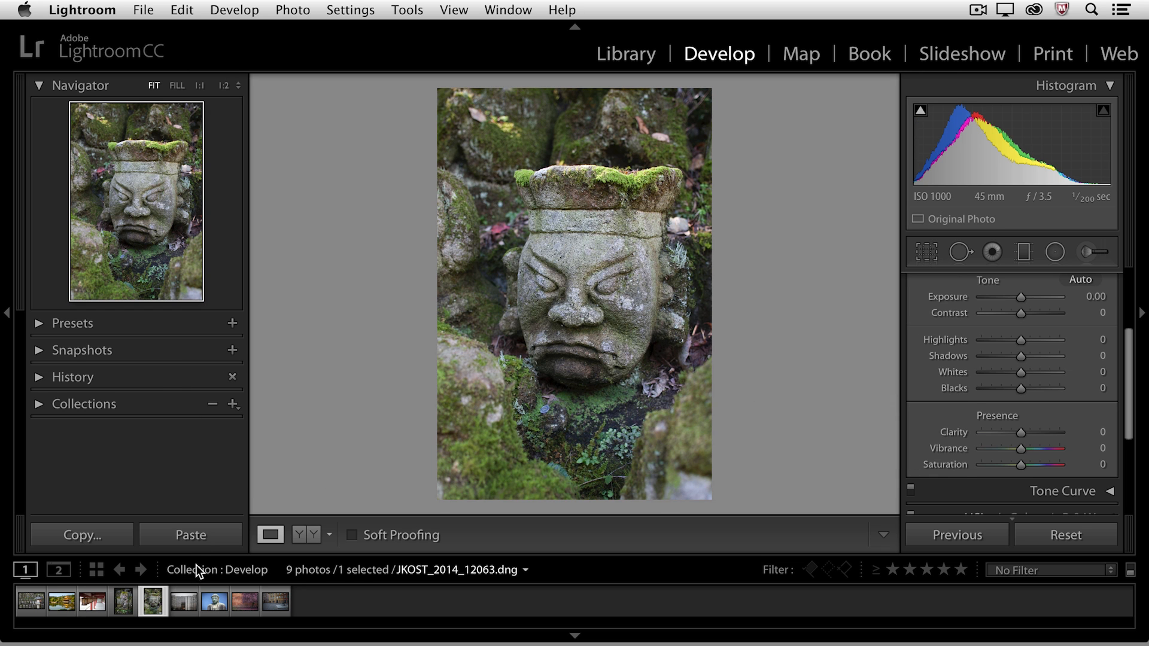
{"action": "left_click", "coordinate": [190, 535]}
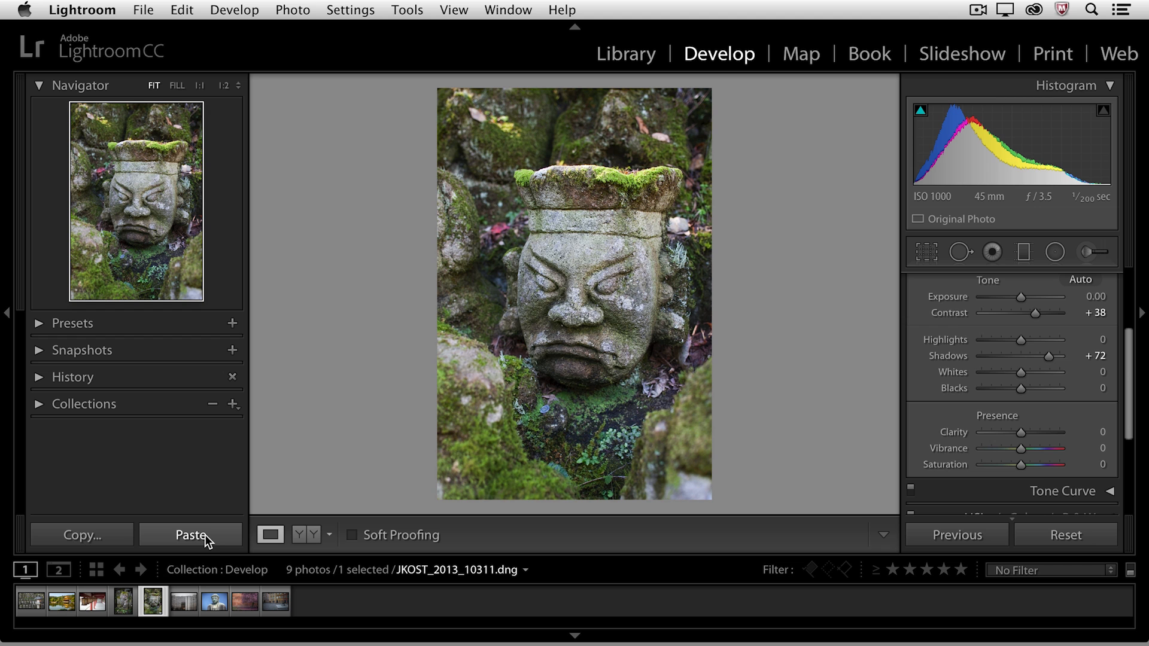